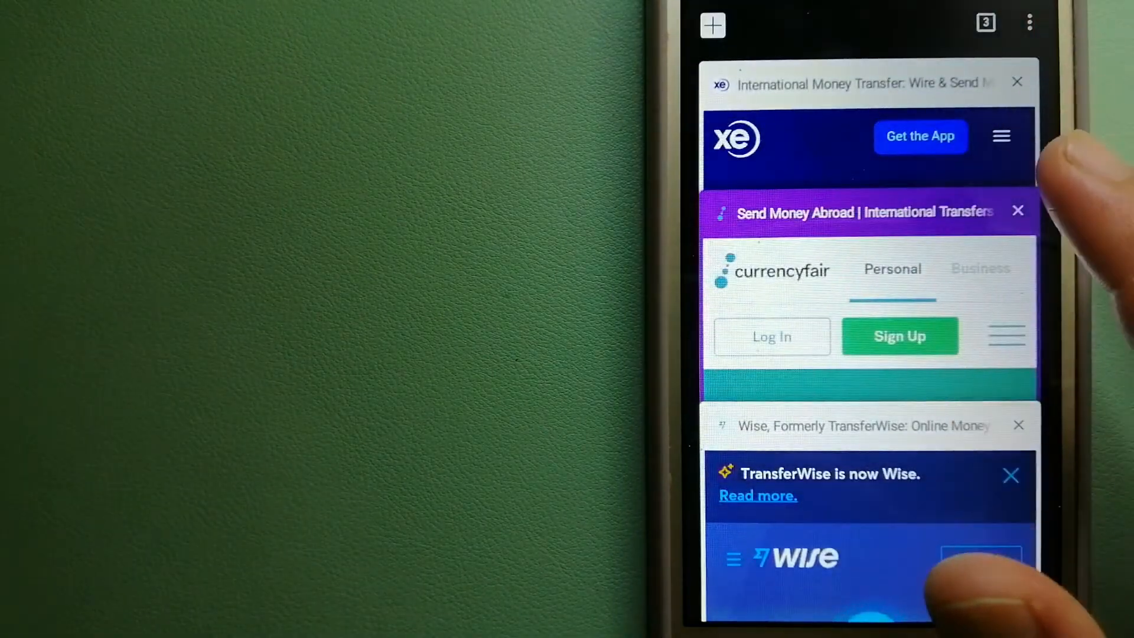
# Switch to the Xe International Money Transfer tab showing the Send Money Internationally page.
pyautogui.click(865, 83)
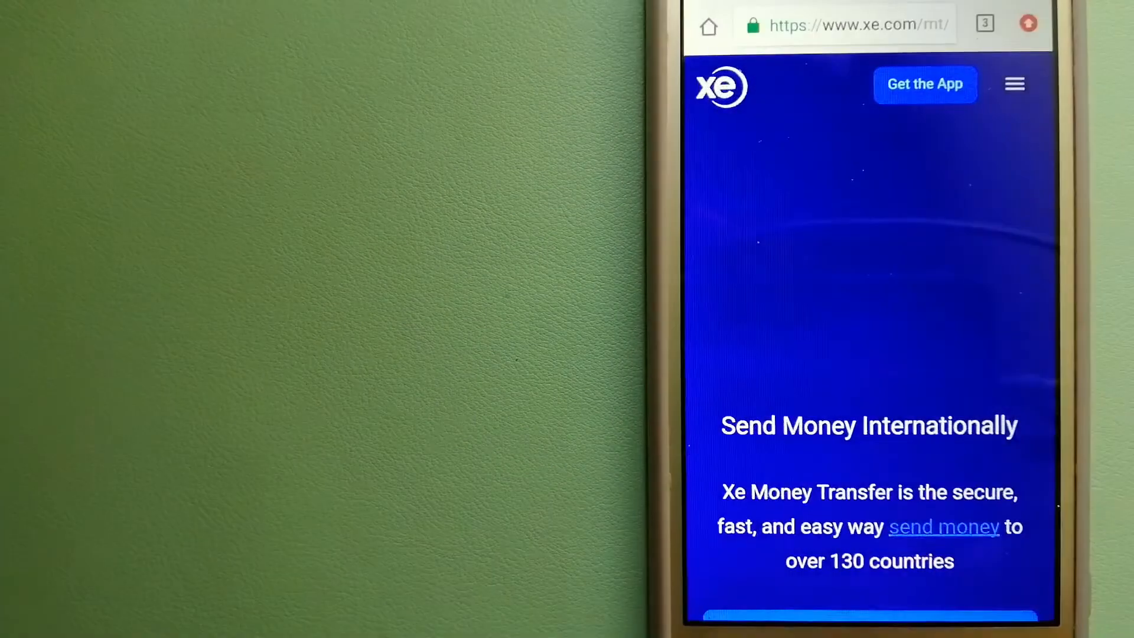